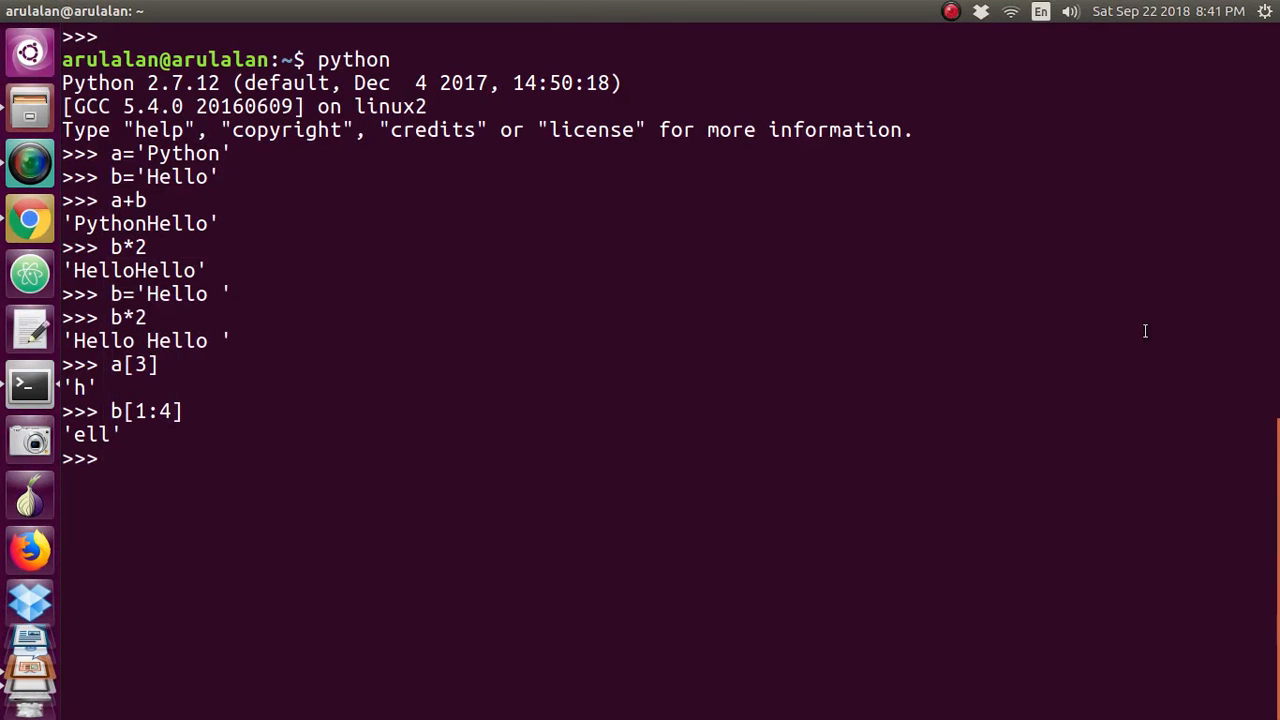
Assign the string 'this is a string' to the variable name
type("name")
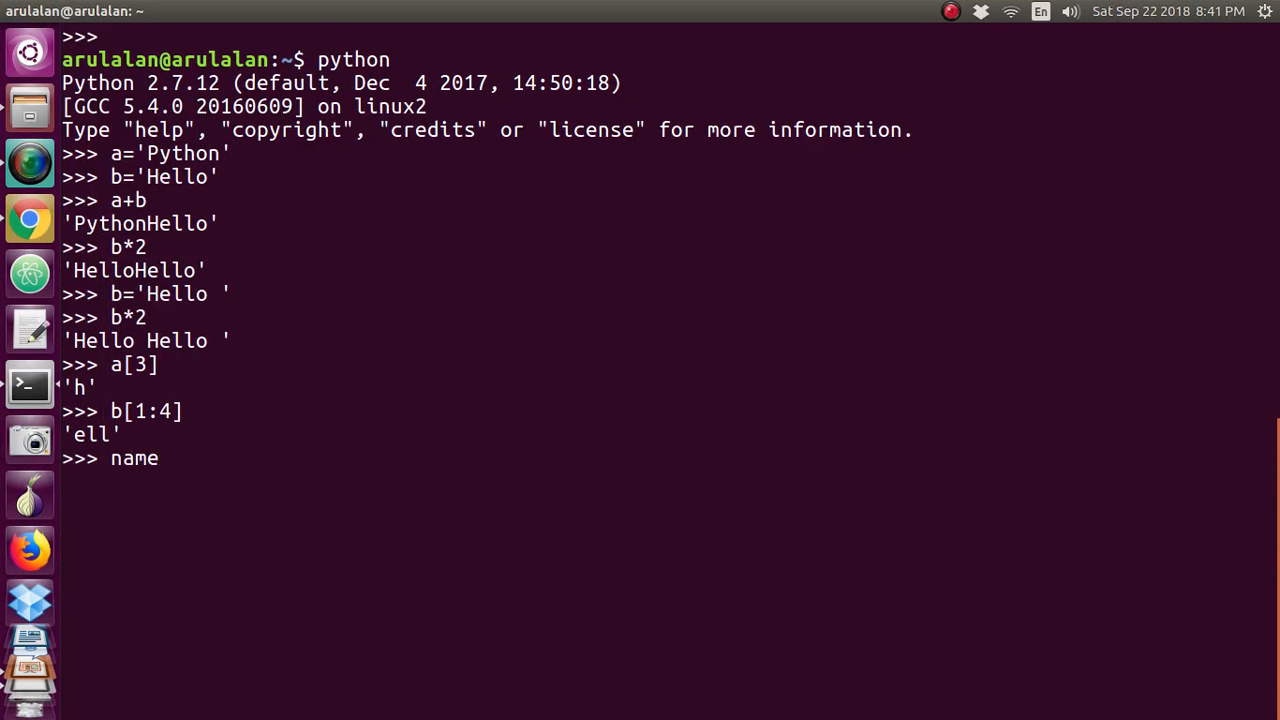
type("='")
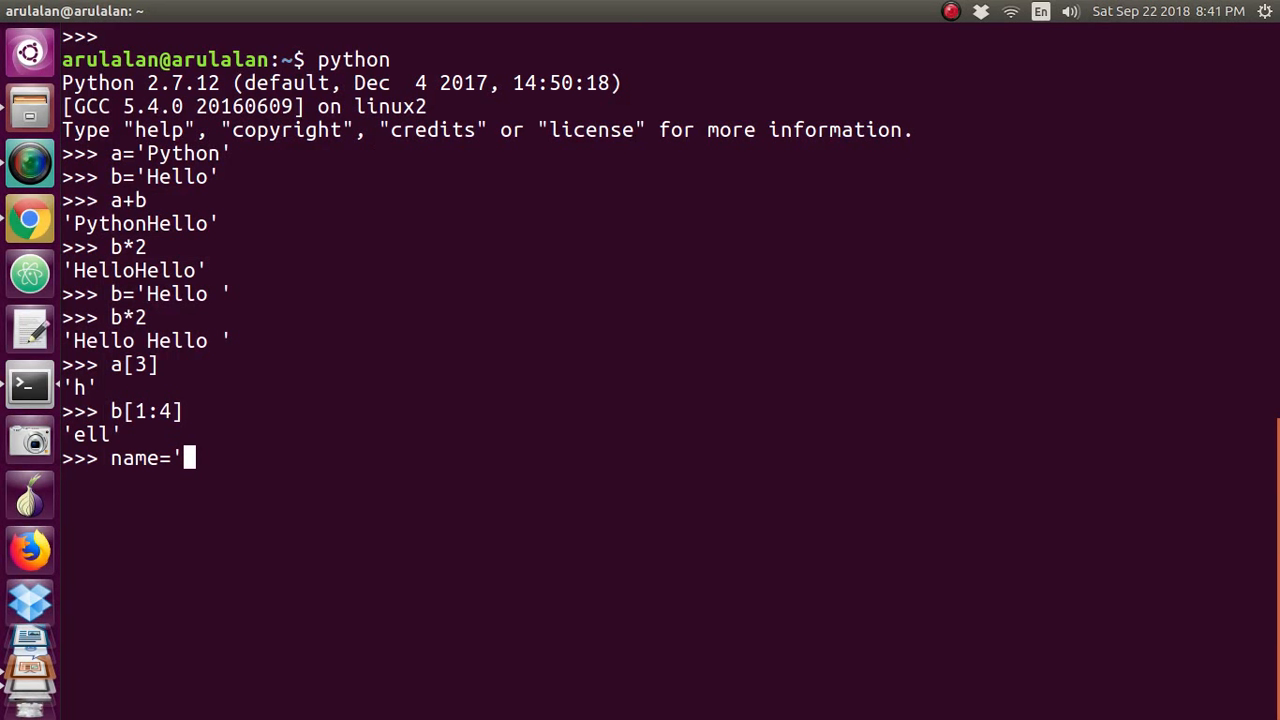
type("t")
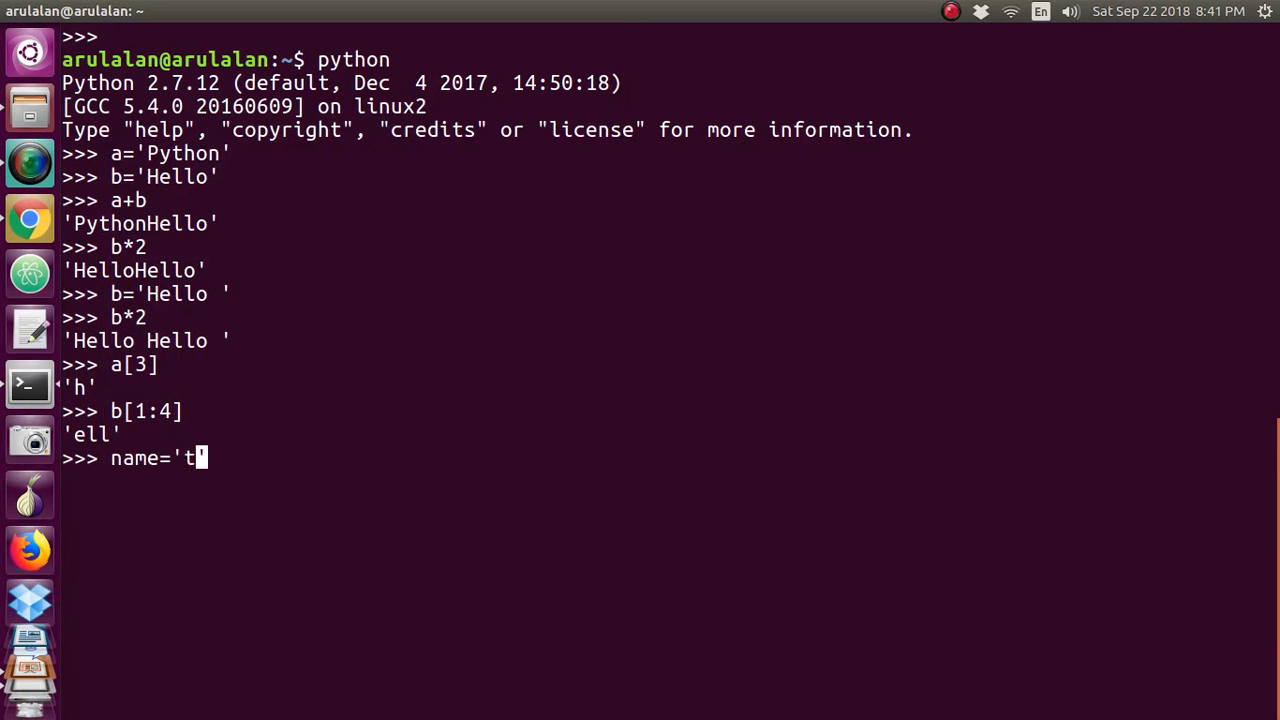
type("his is a")
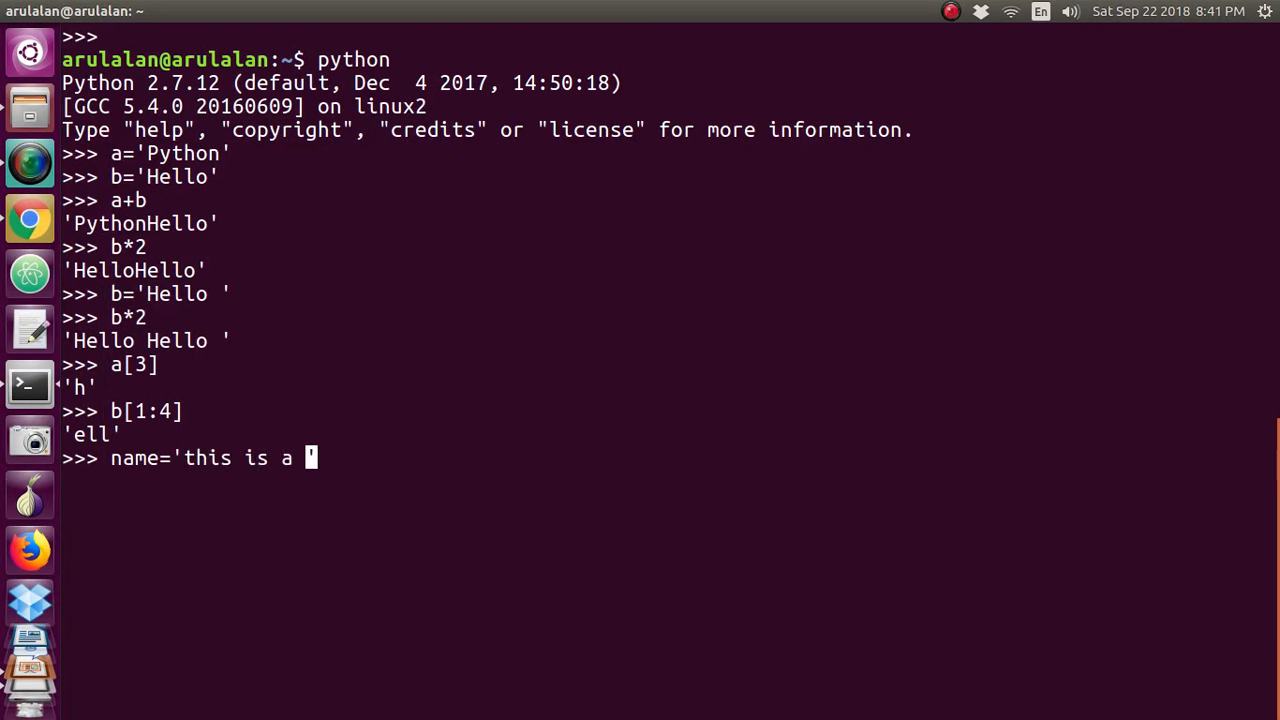
type("string")
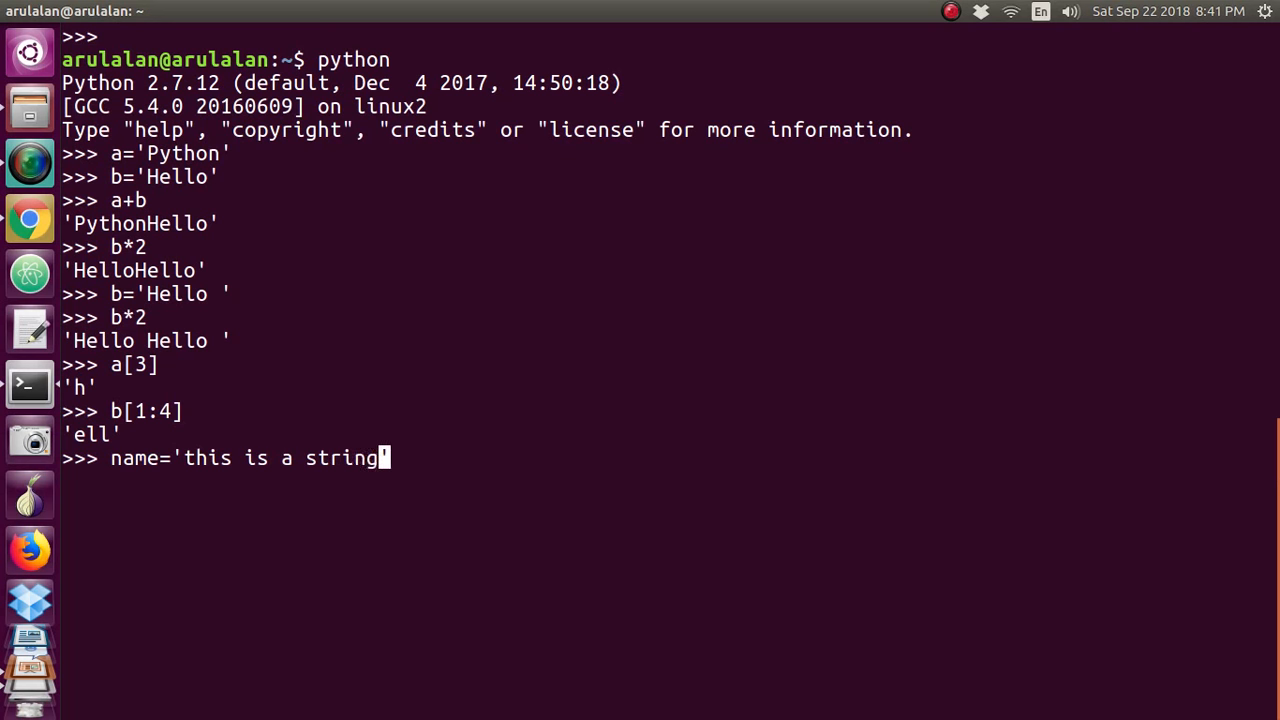
key("Return")
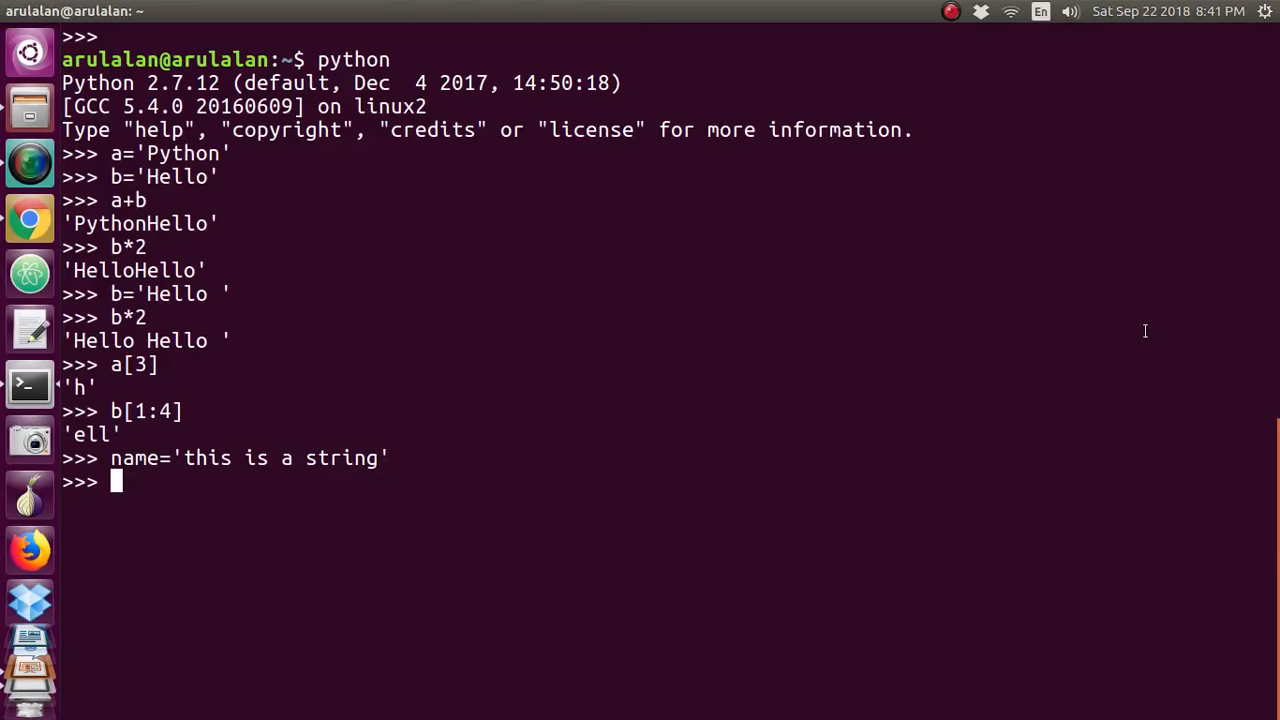
Run name.split(' ') to split the string on spaces into four words
type("name.s")
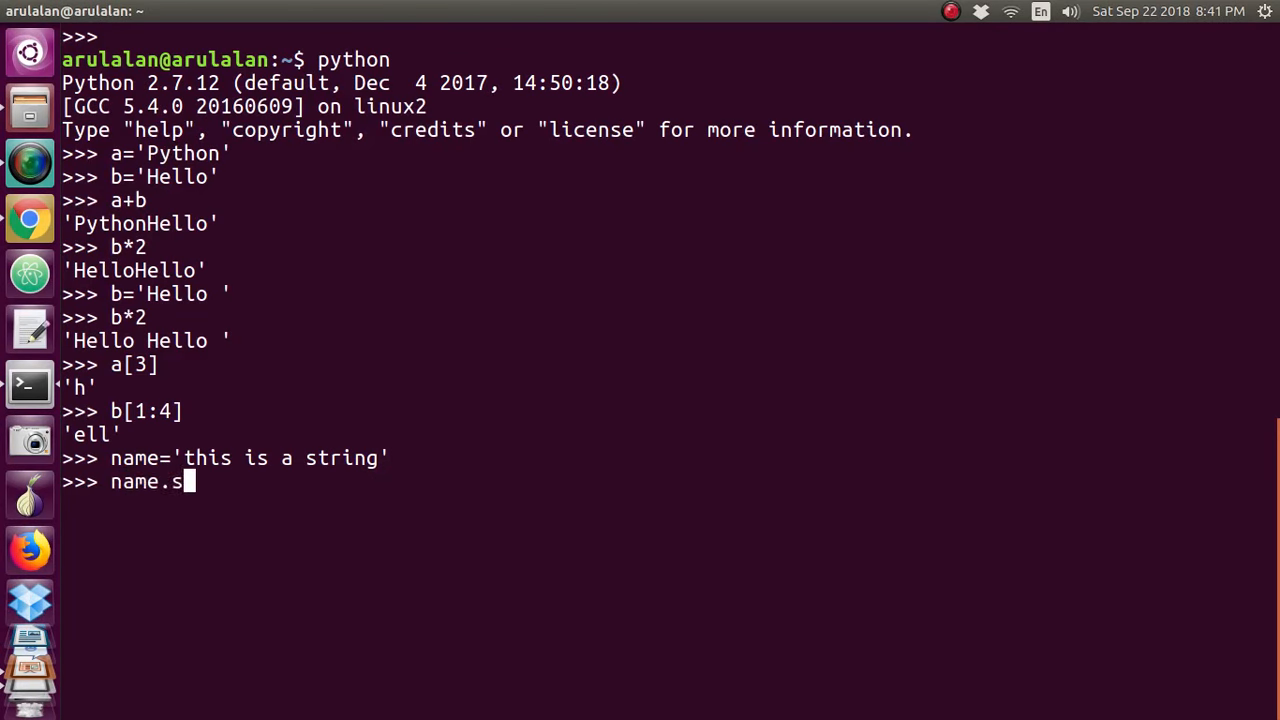
type("plit")
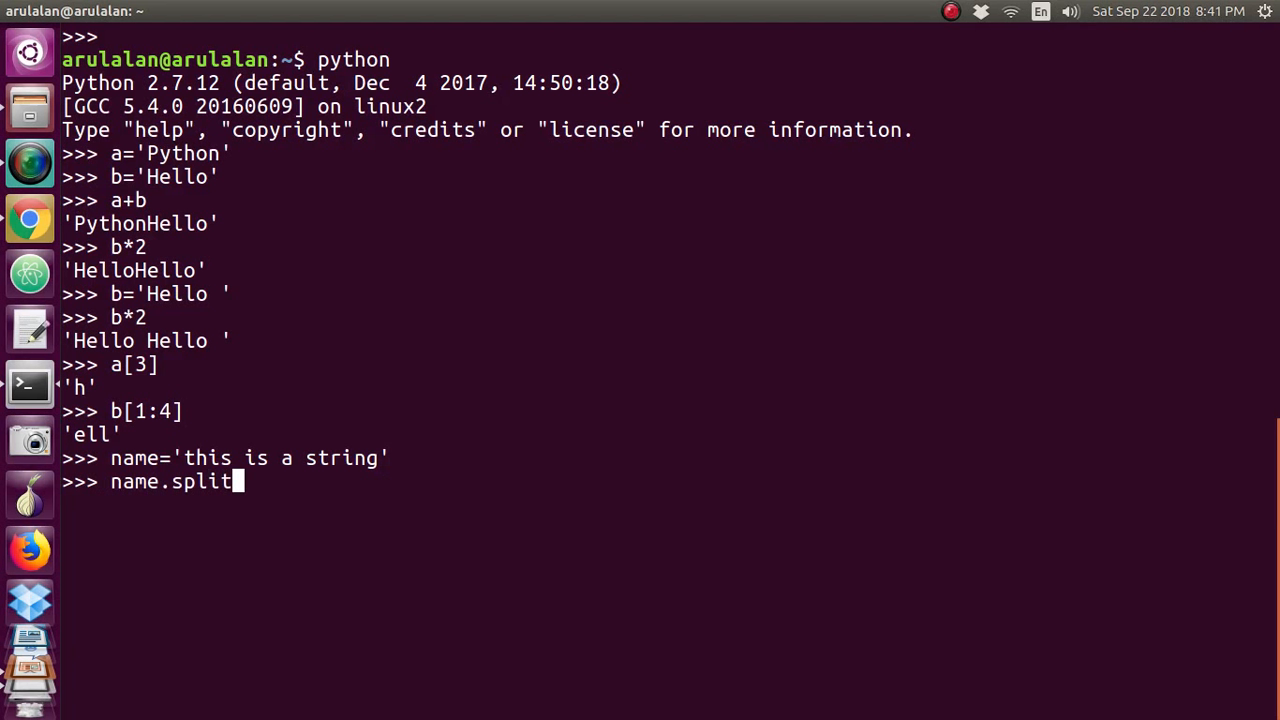
type("('")
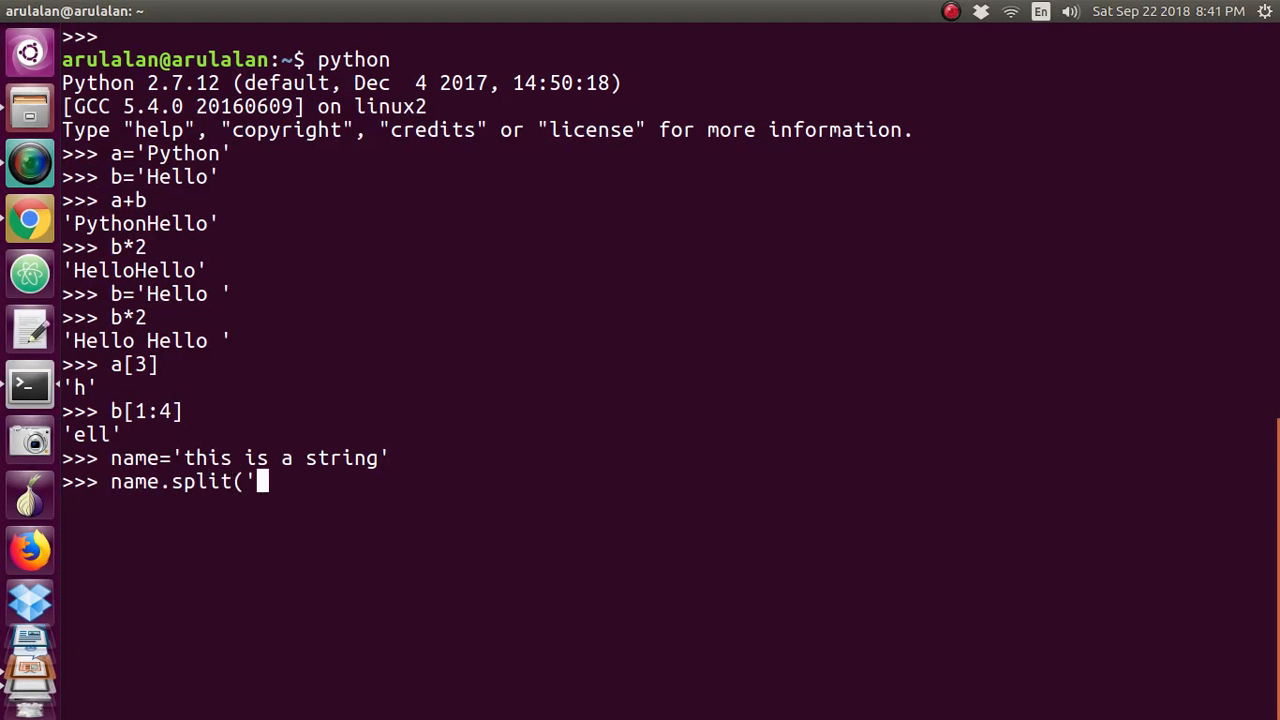
type("\"")
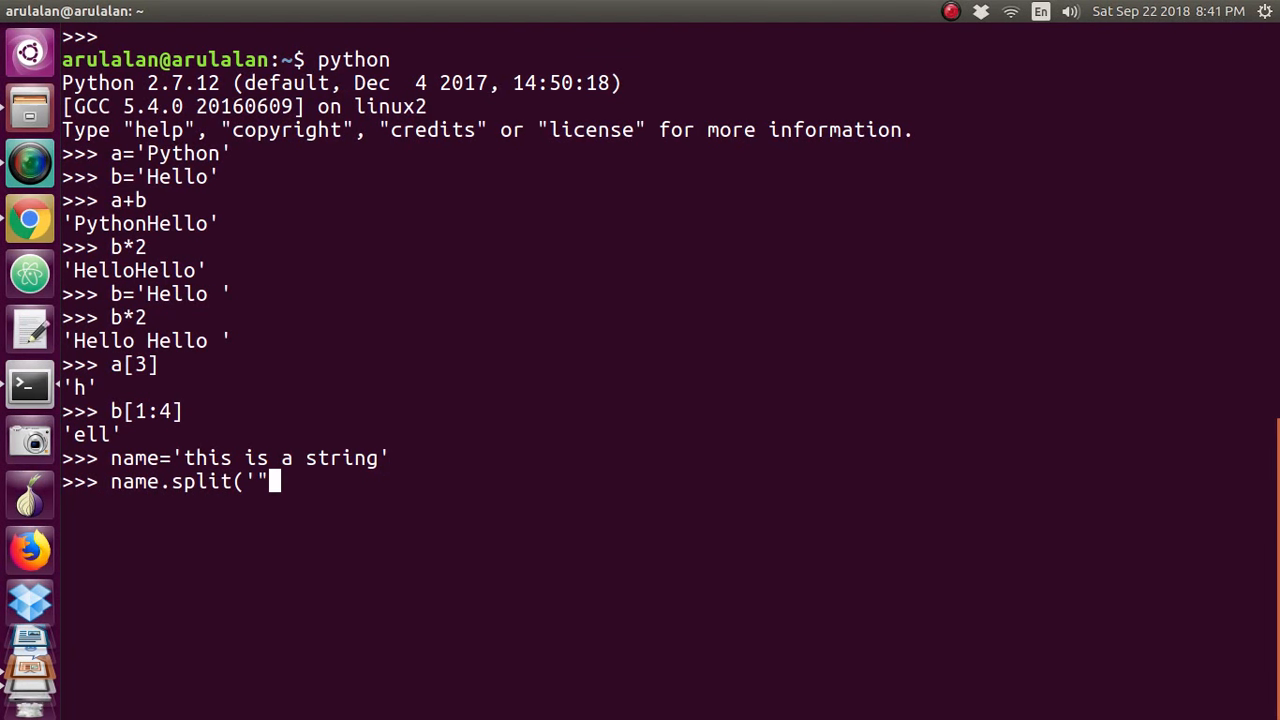
type("')")
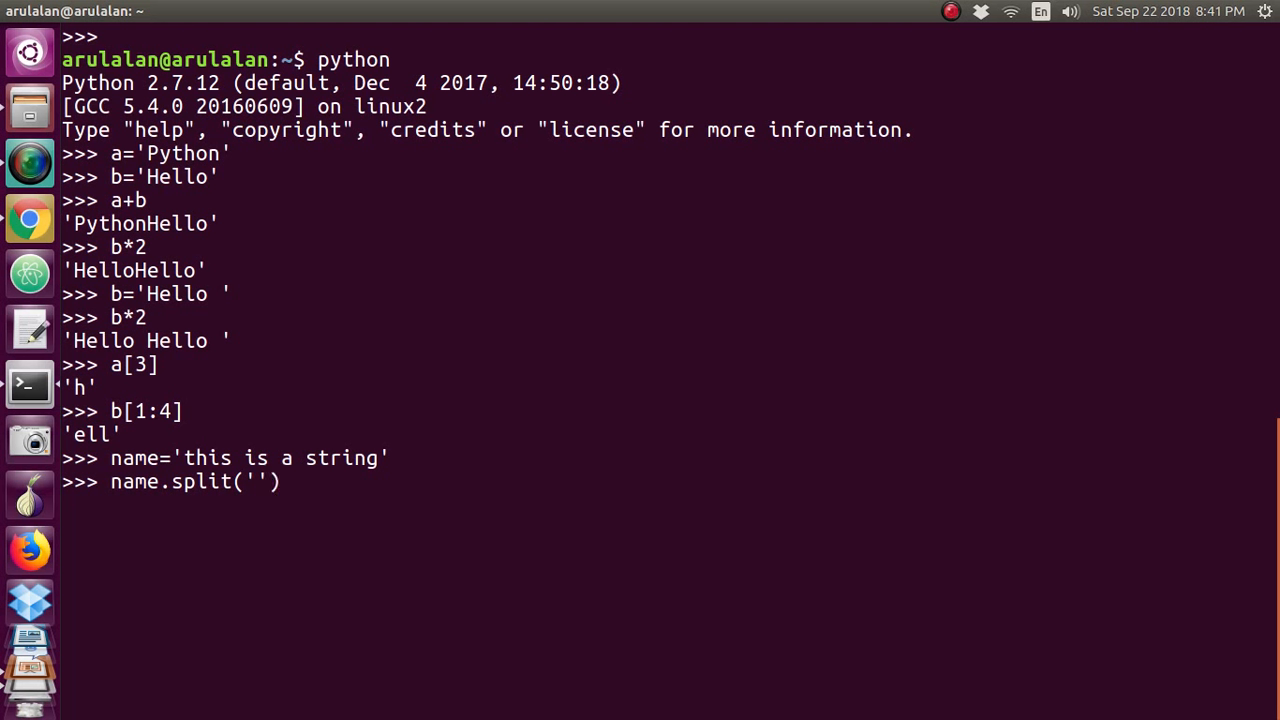
mouse_move(258, 481)
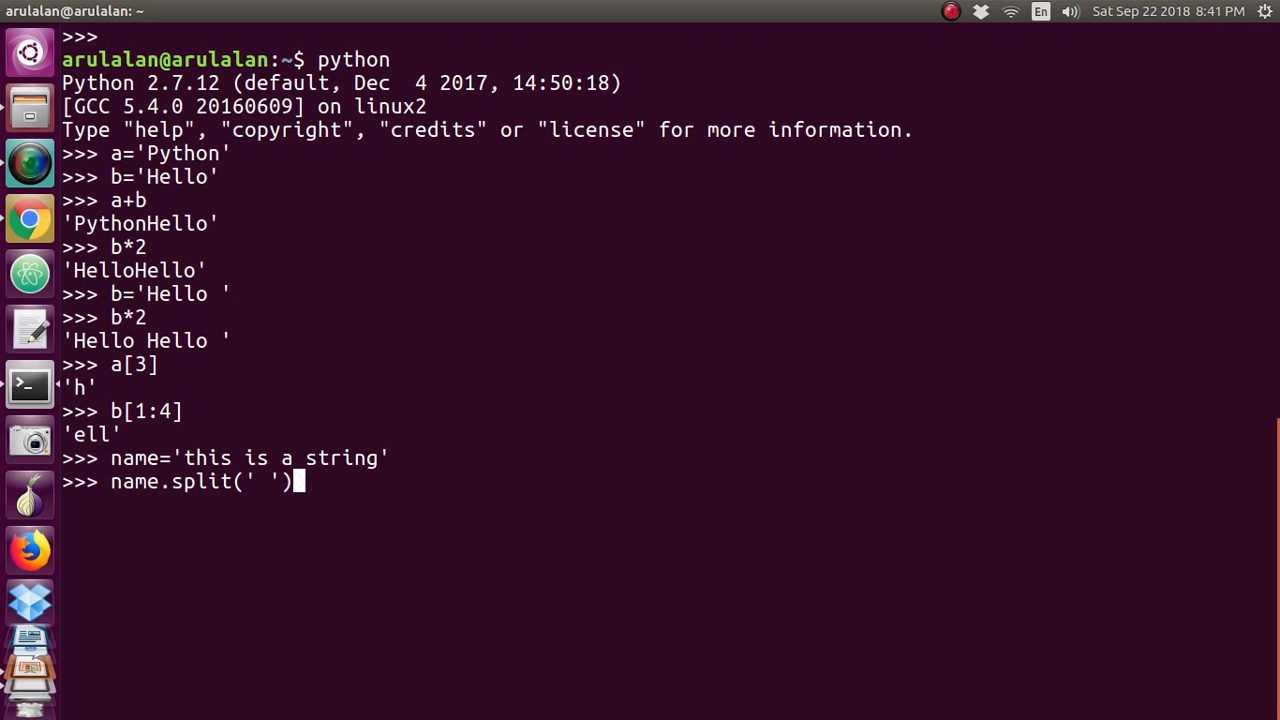
key("Return")
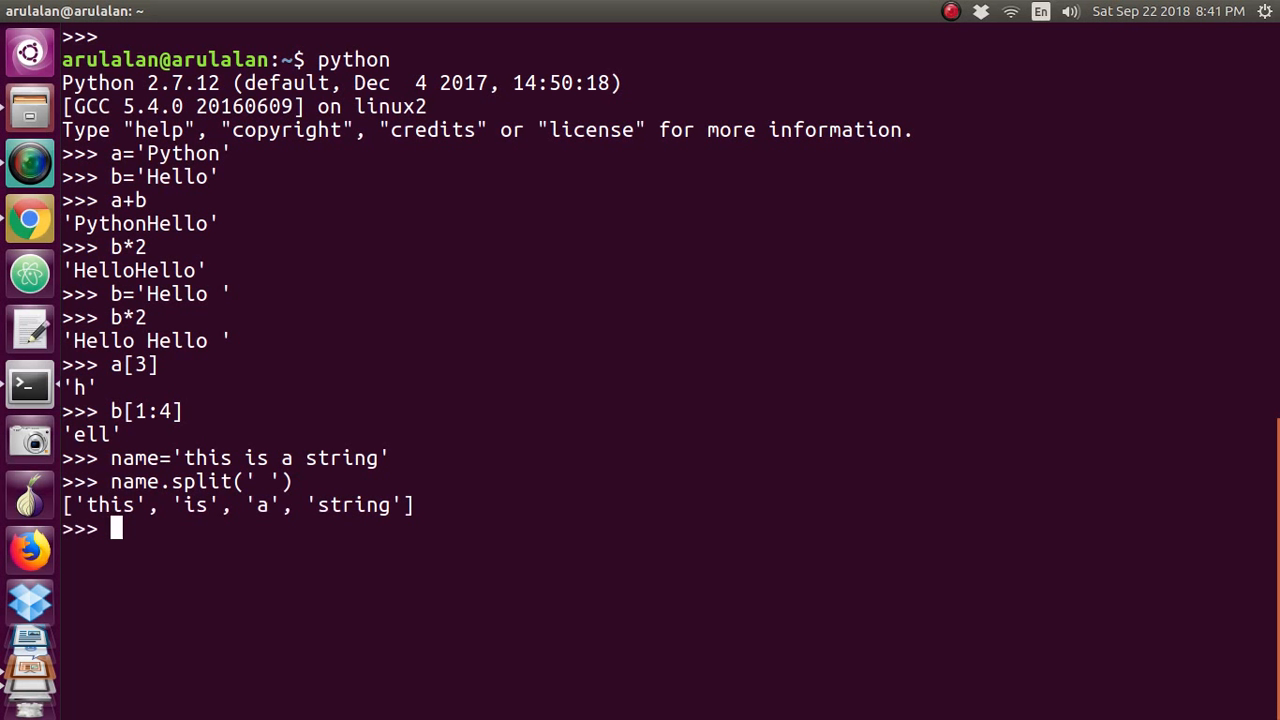
mouse_move(267, 438)
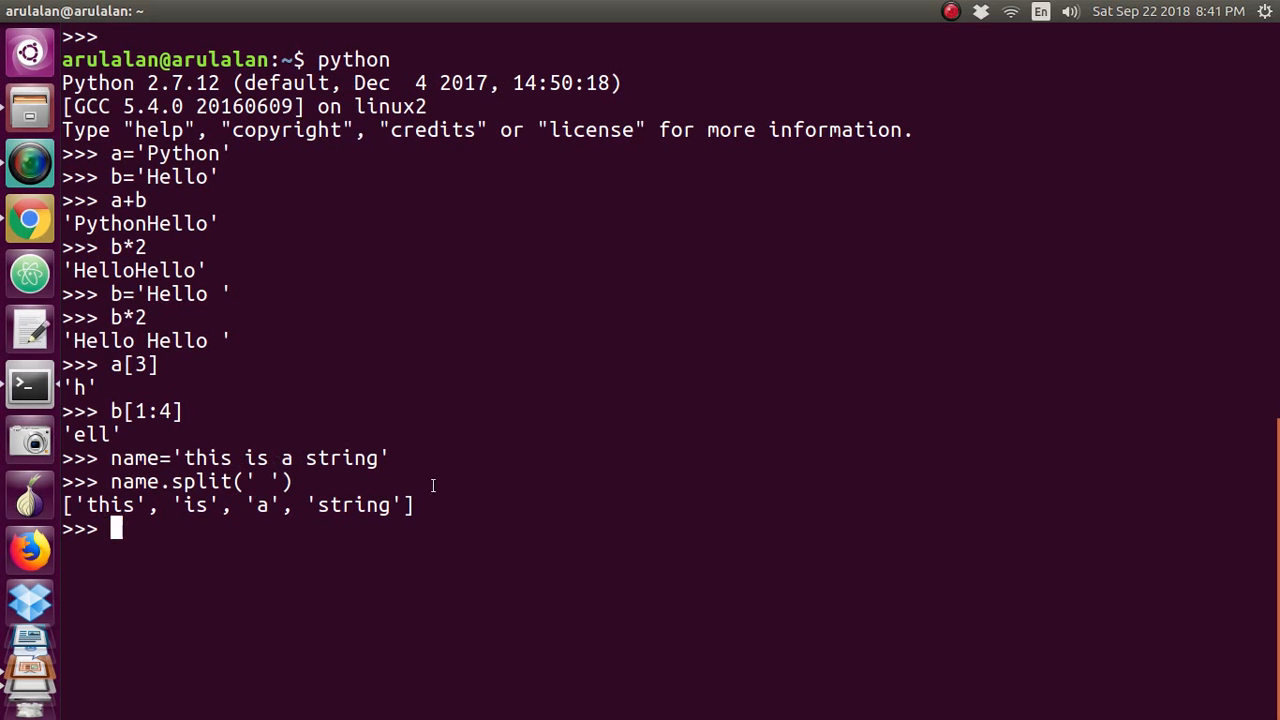
mouse_move(405, 521)
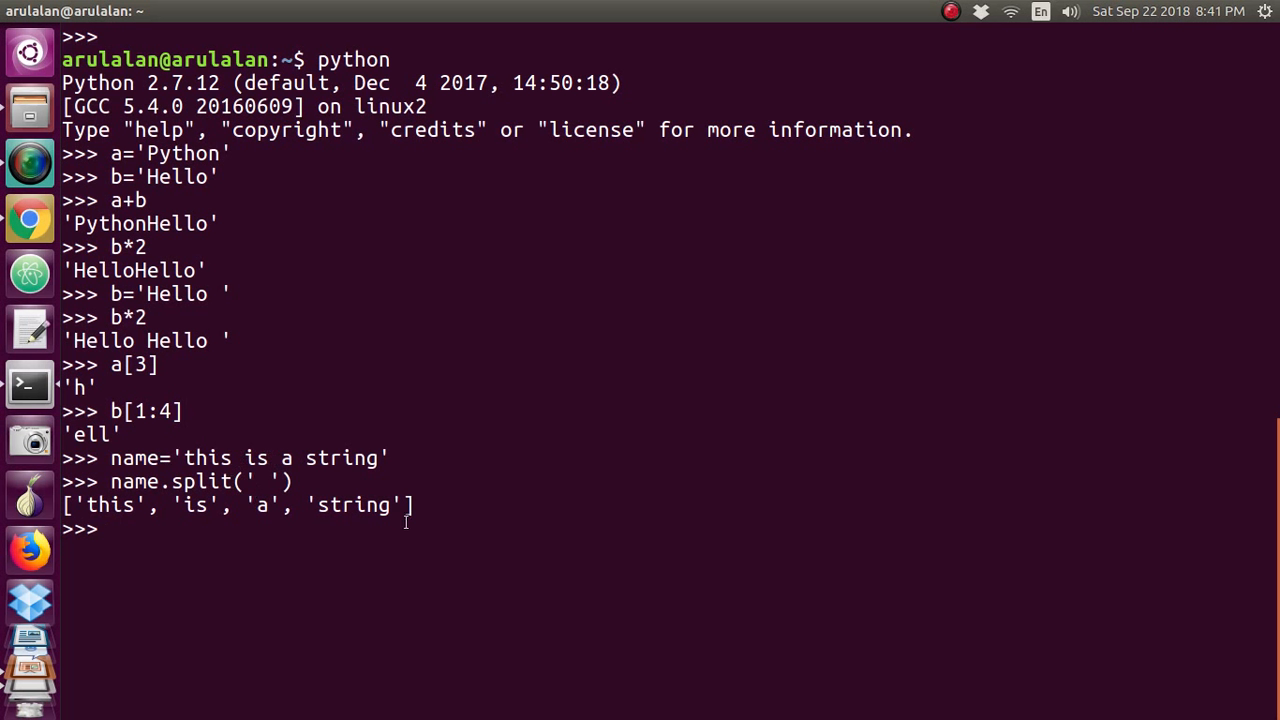
type("name.split(' ')")
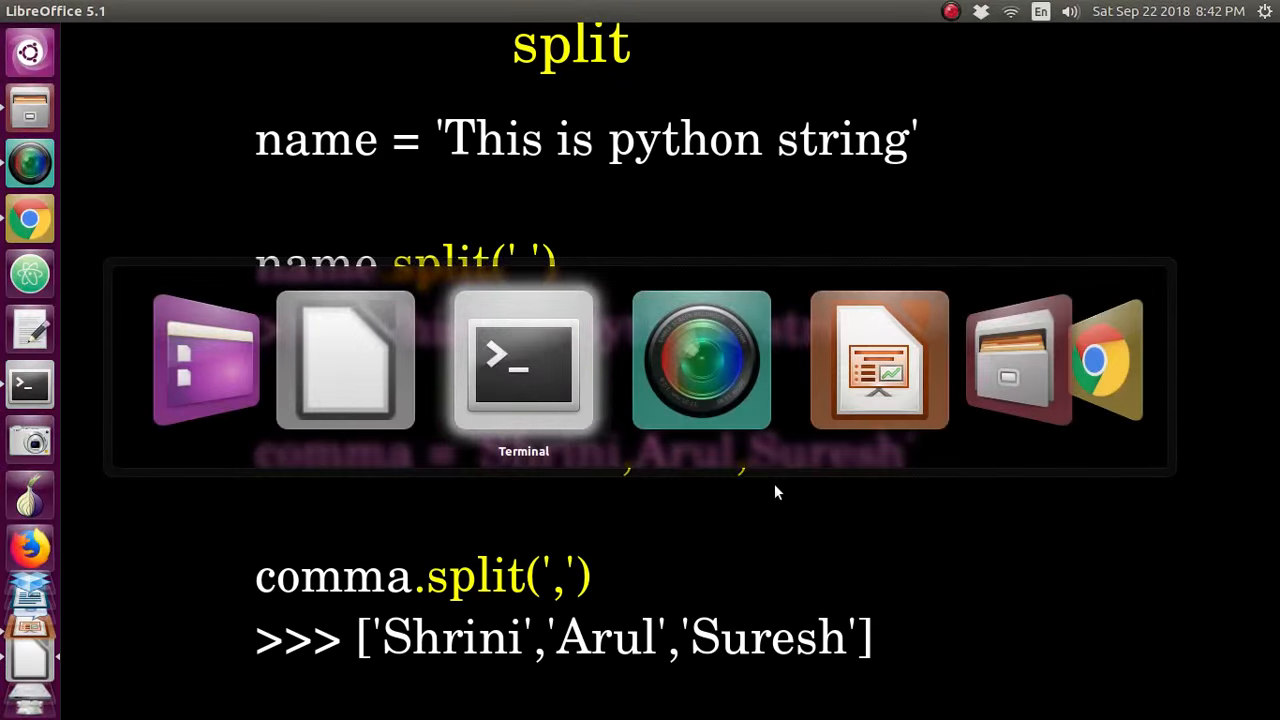
Switch from the Impress split slide back to the Terminal window
left_click(523, 360)
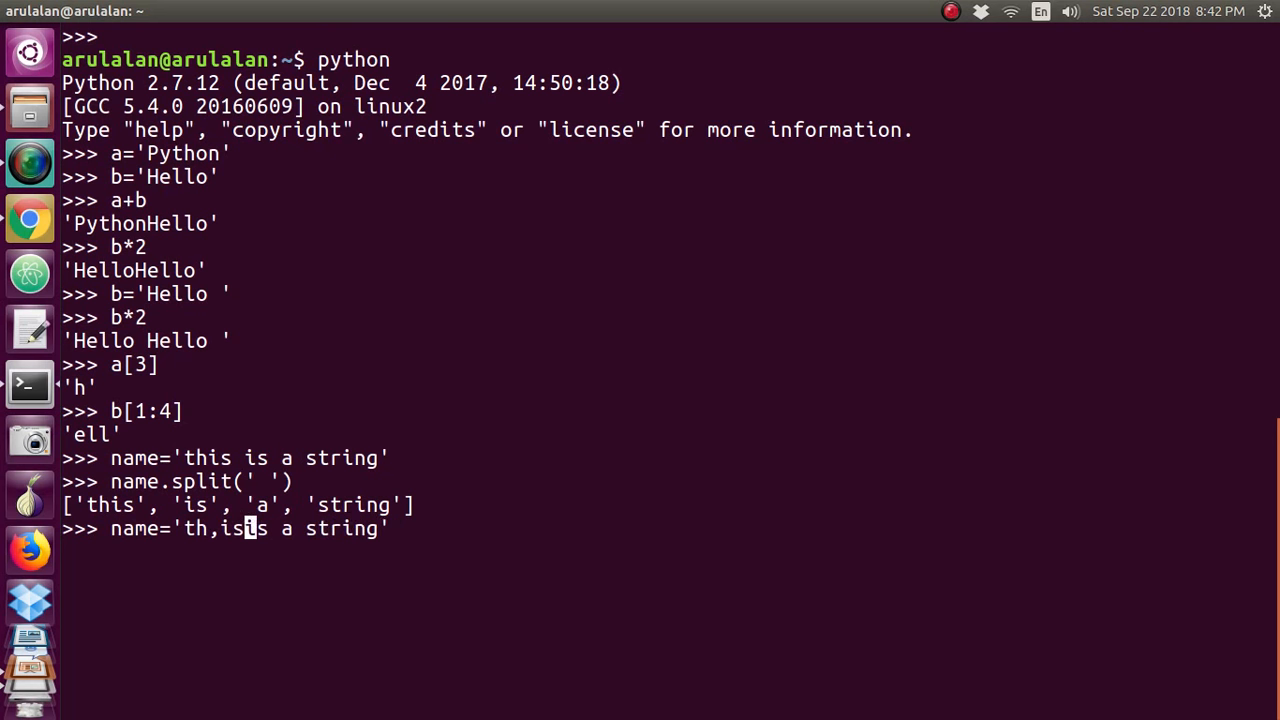
Assign the comma-filled string 'th,isi,s, a, str,ing' to name
type("i,")
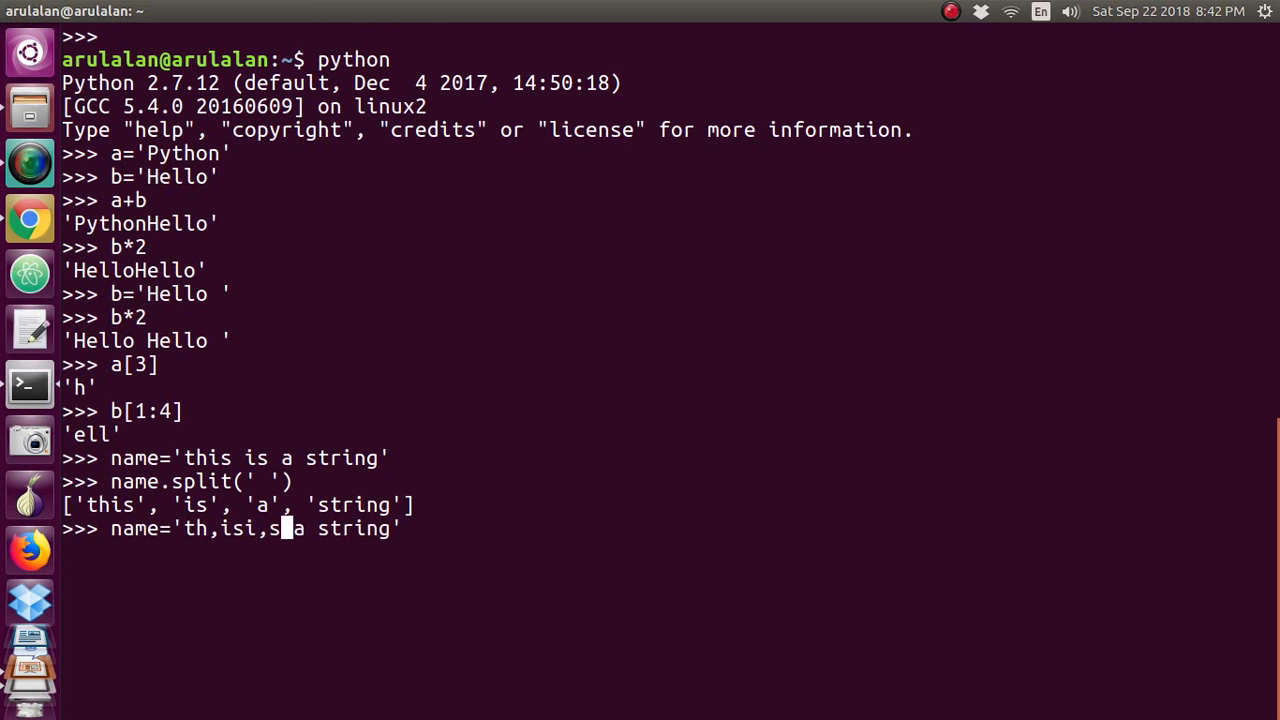
type(", a")
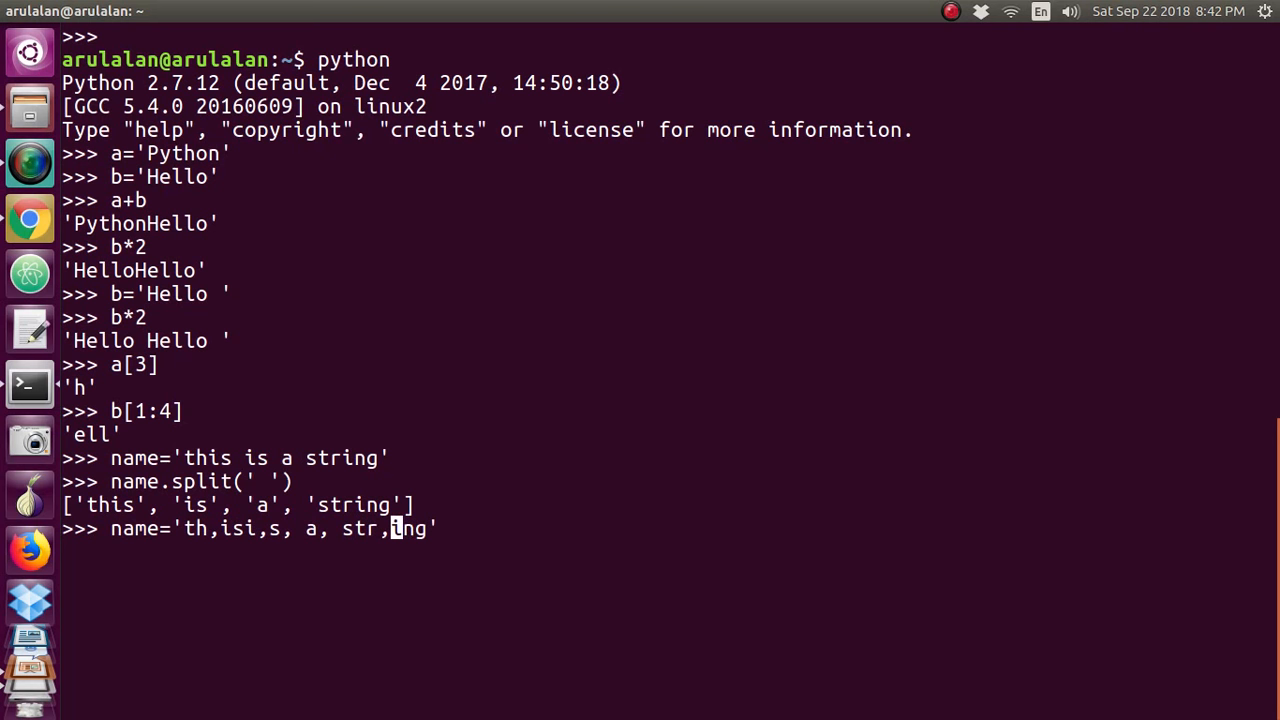
key("Return")
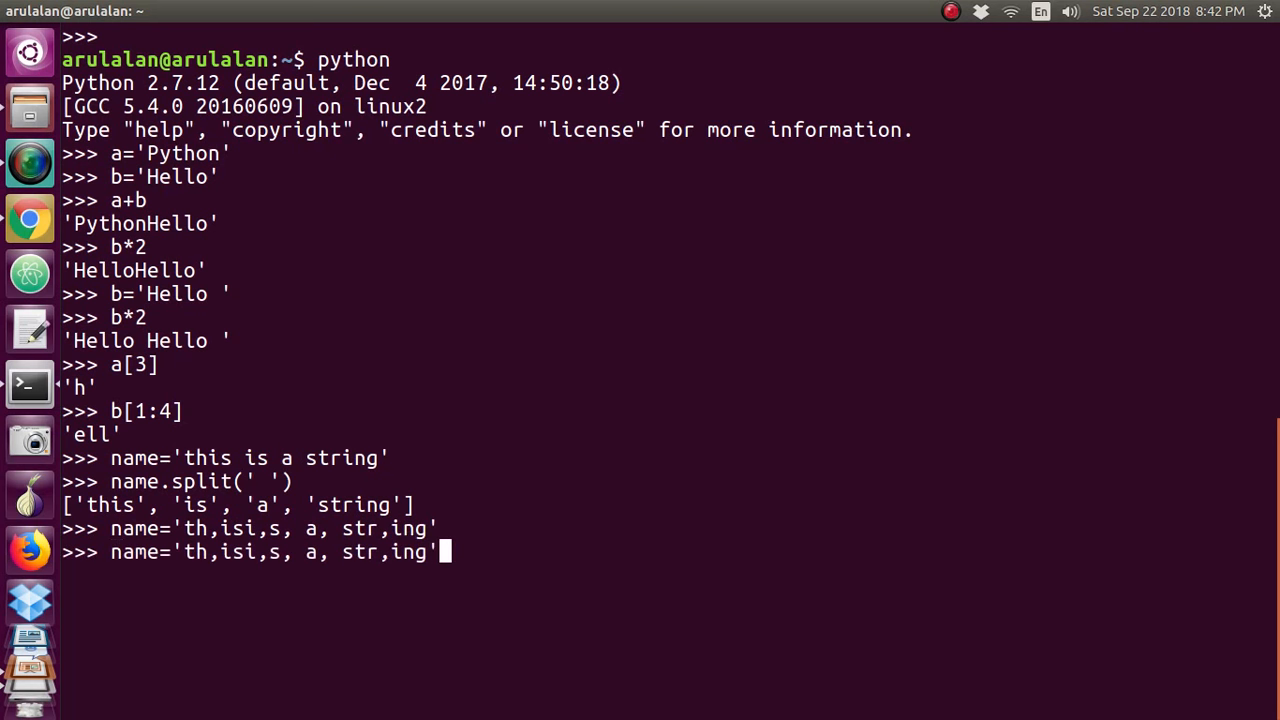
Run name.split(',') to split the string into six pieces
type("name.split('")
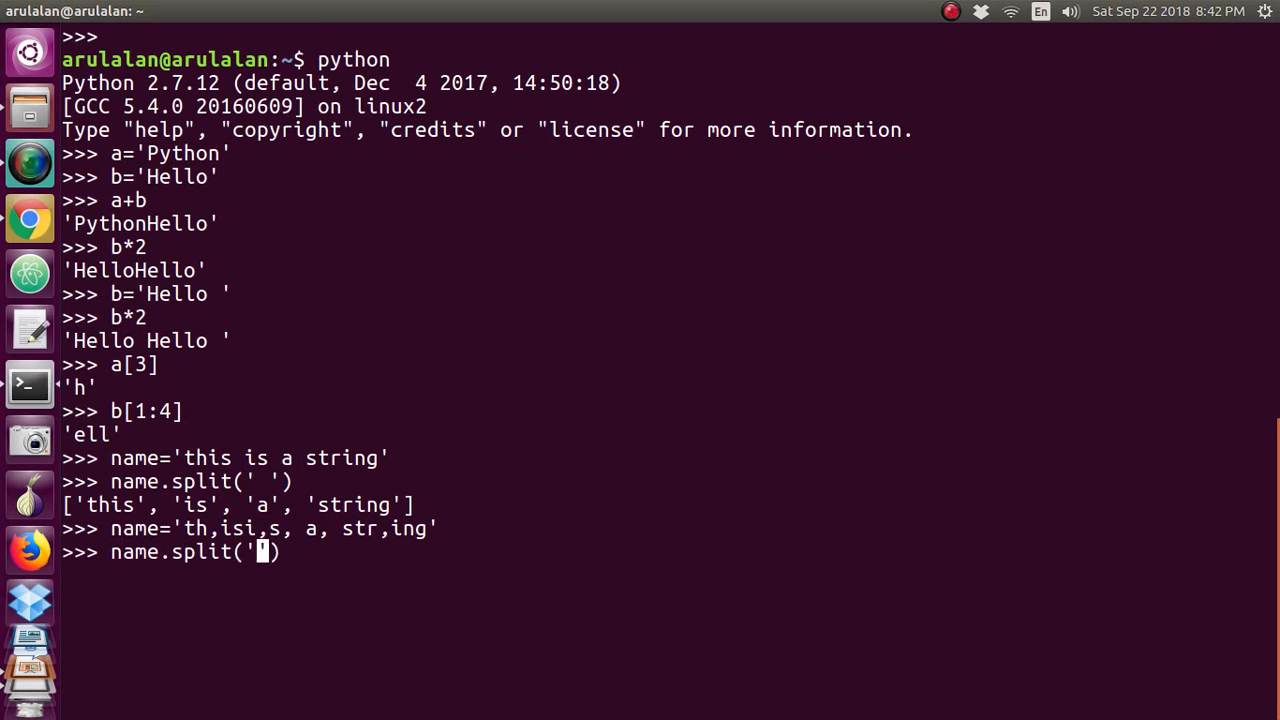
type(",")
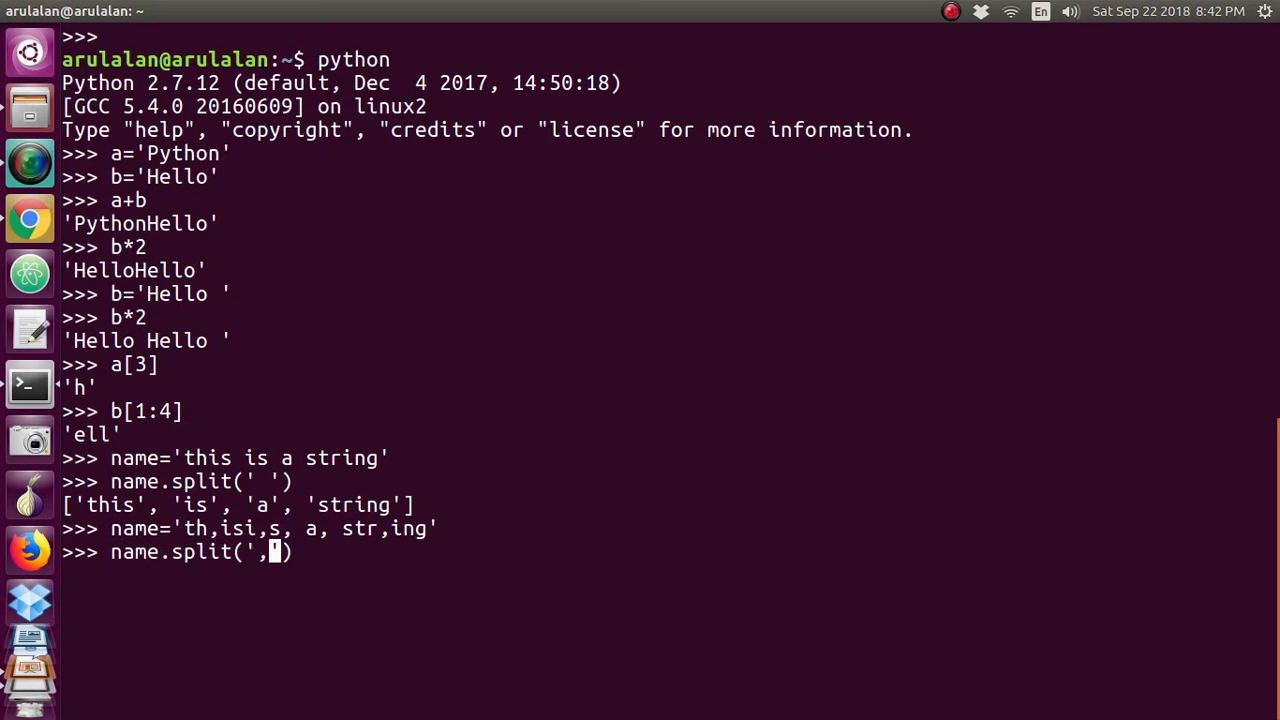
key("Return")
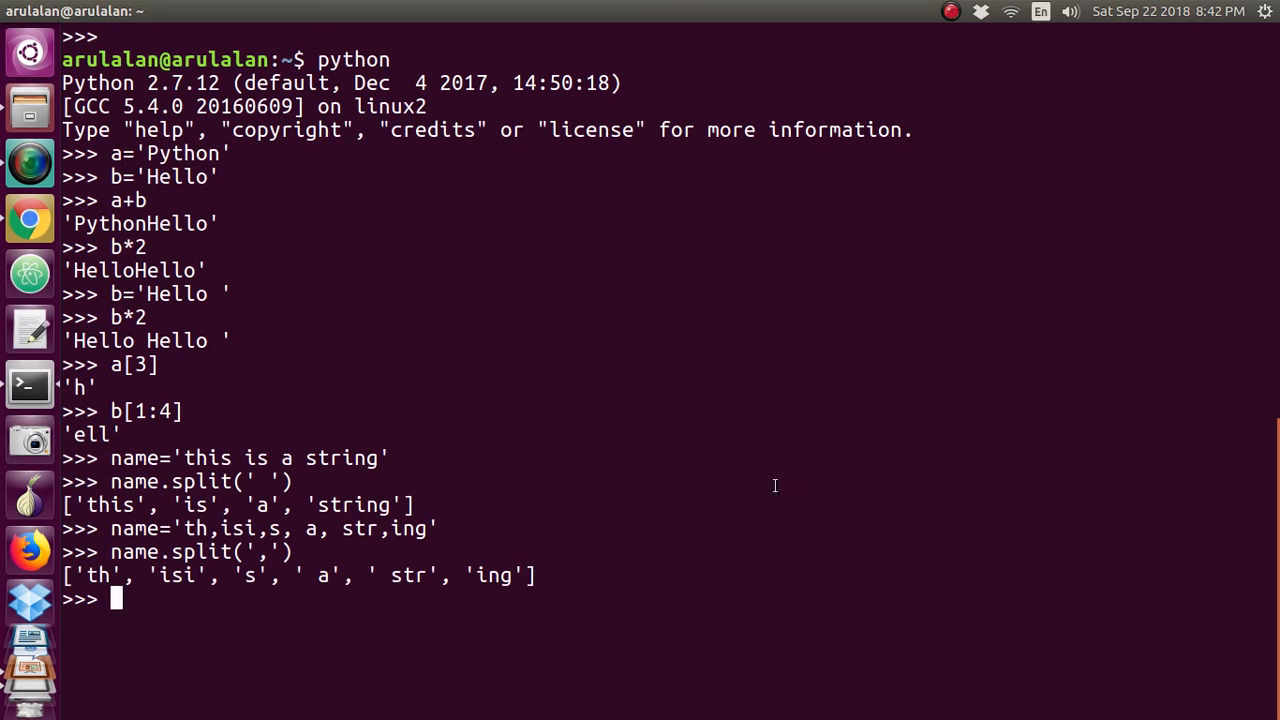
Reassign name='this is a string', then run name.split('i') yielding ['th', 's ', 's a str', 'ng']
type("name='this is a string'")
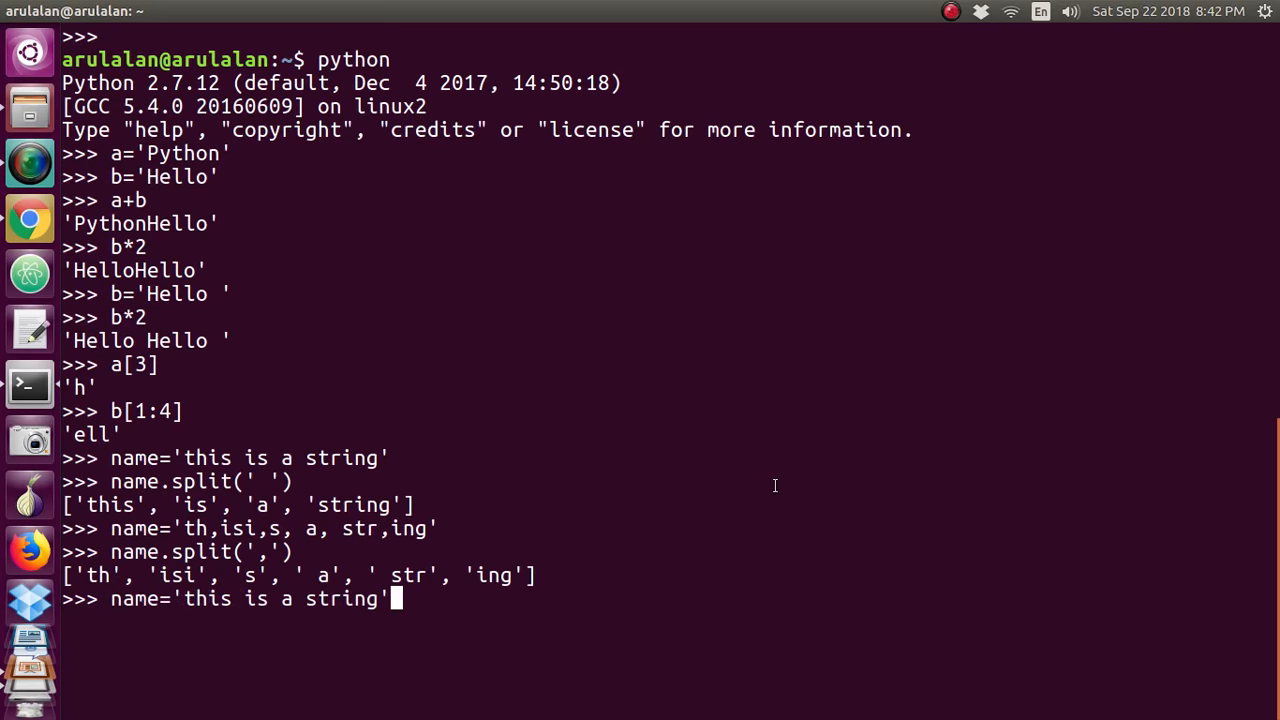
key("Return")
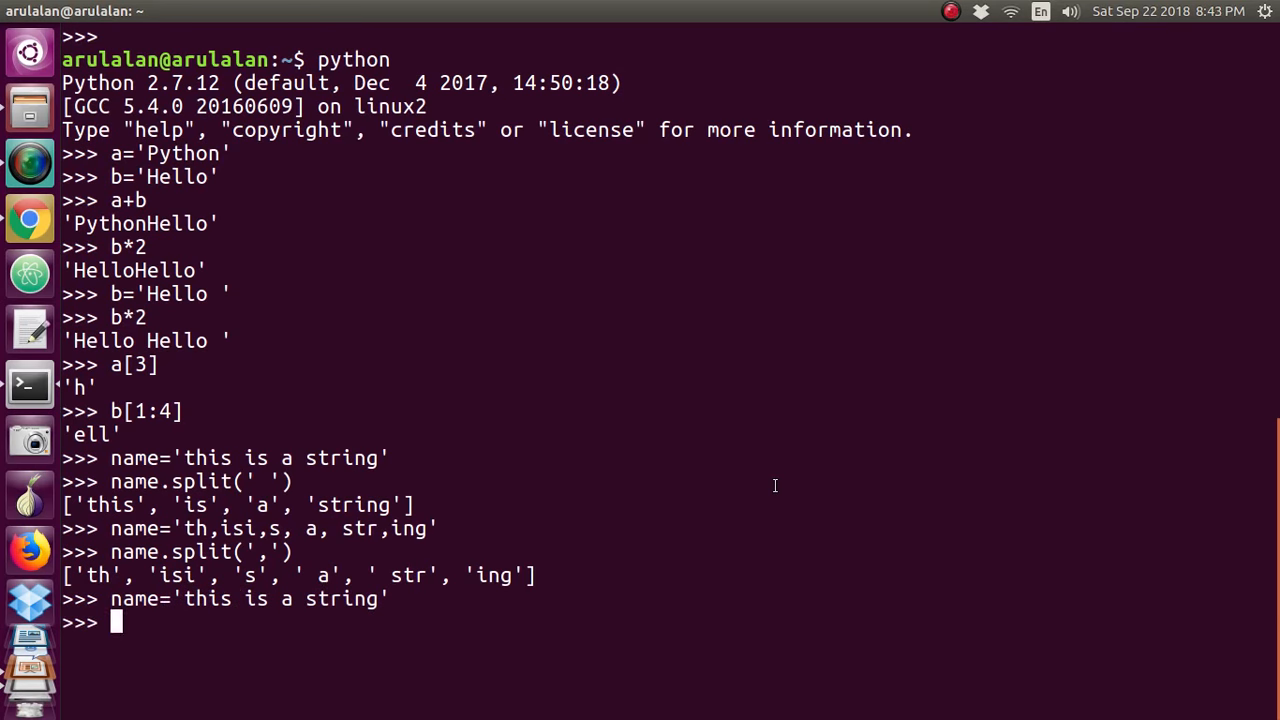
type("name.split(',')")
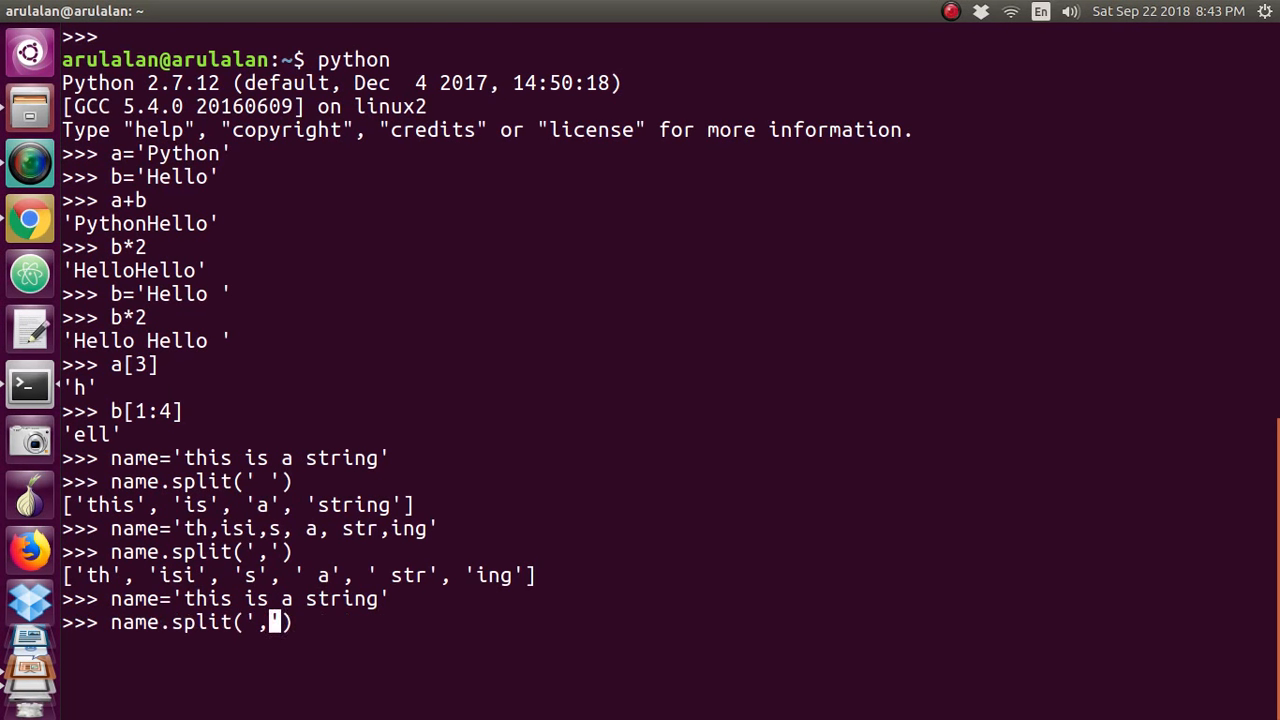
key("BackSpace")
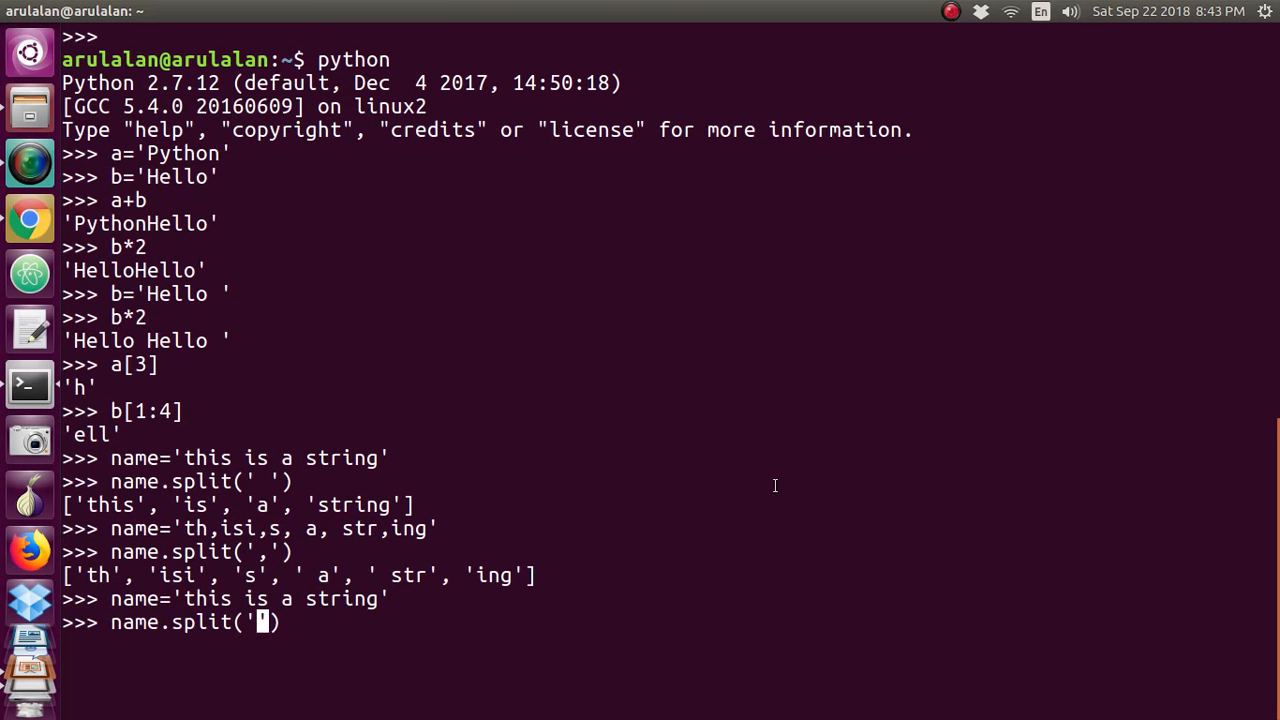
type("i")
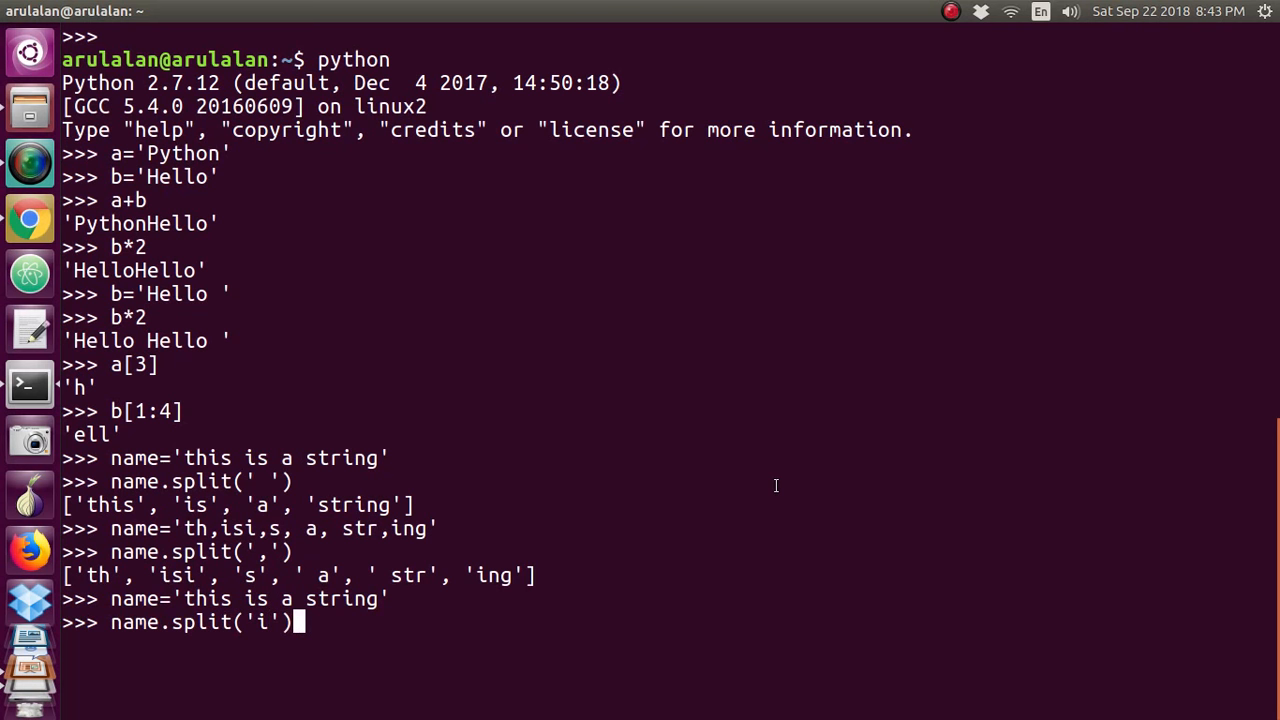
key("Return")
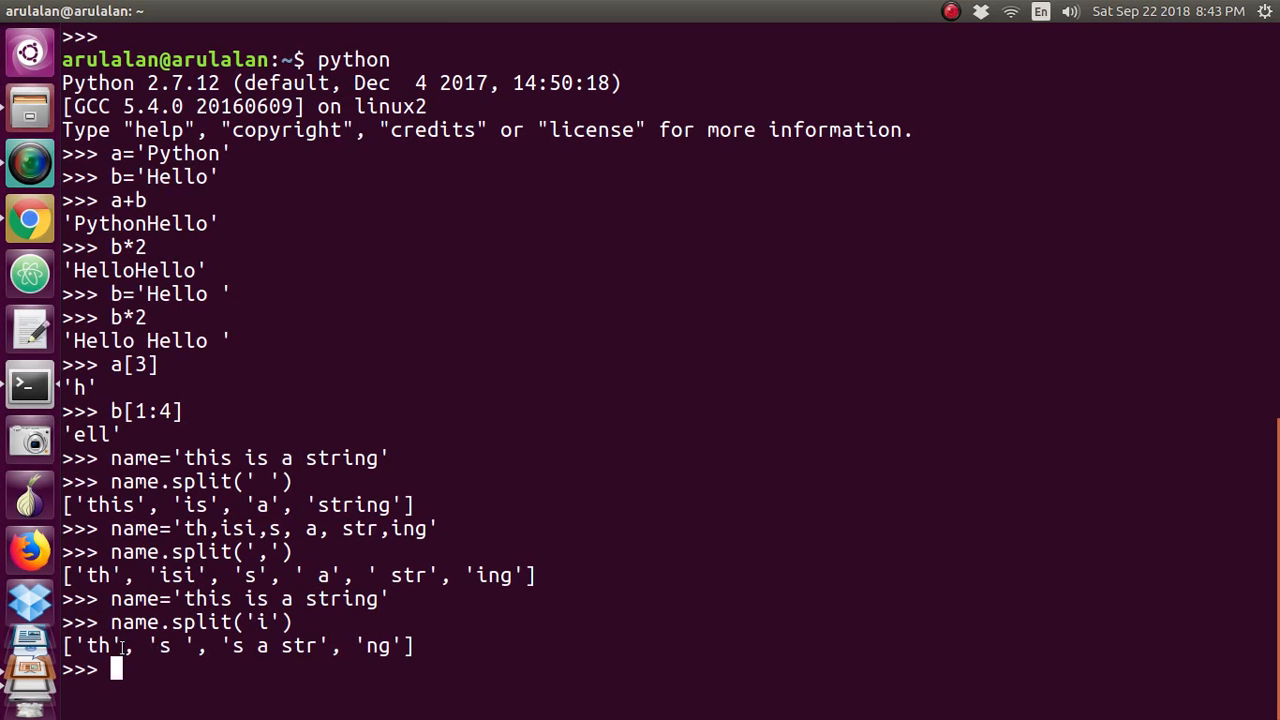
mouse_move(270, 603)
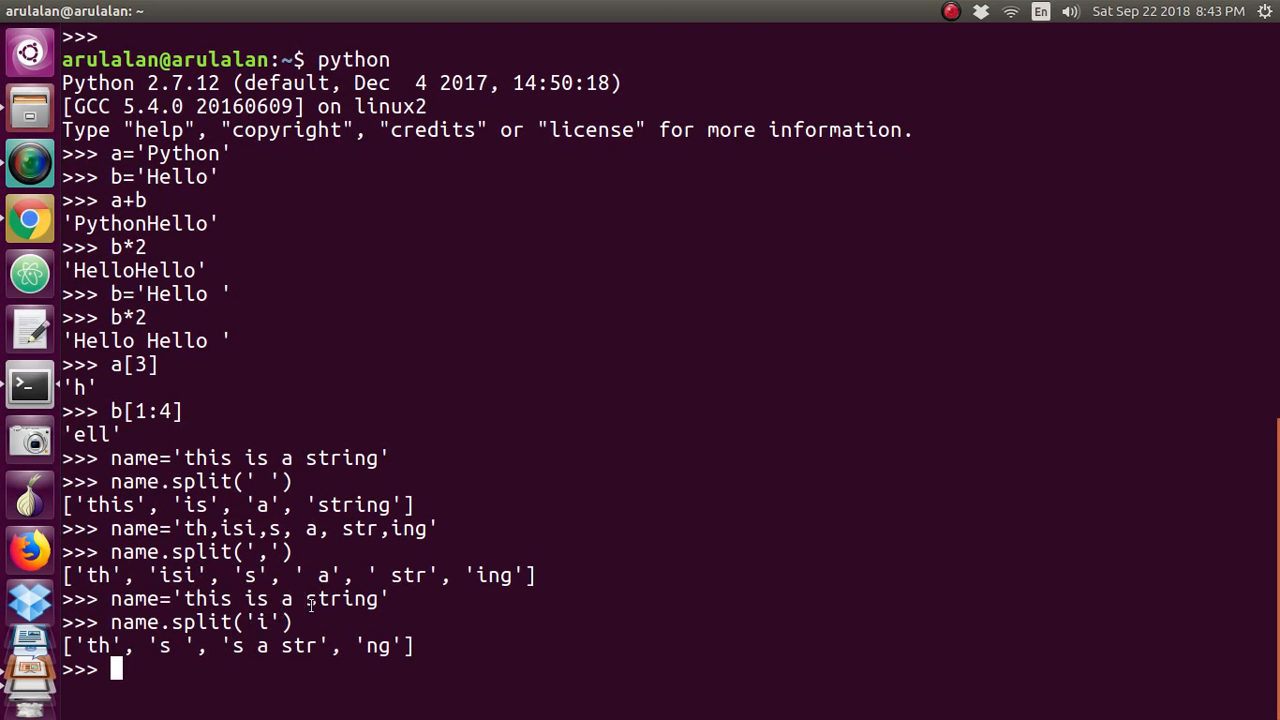
mouse_move(324, 634)
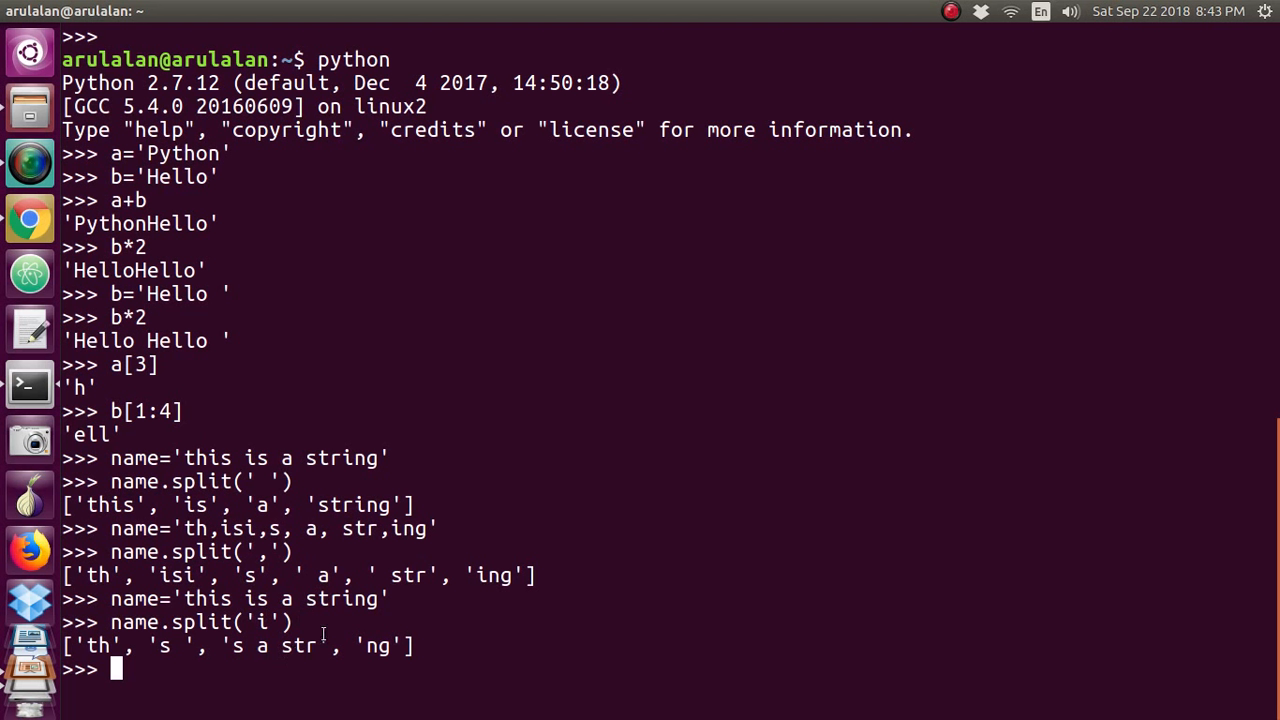
mouse_move(571, 604)
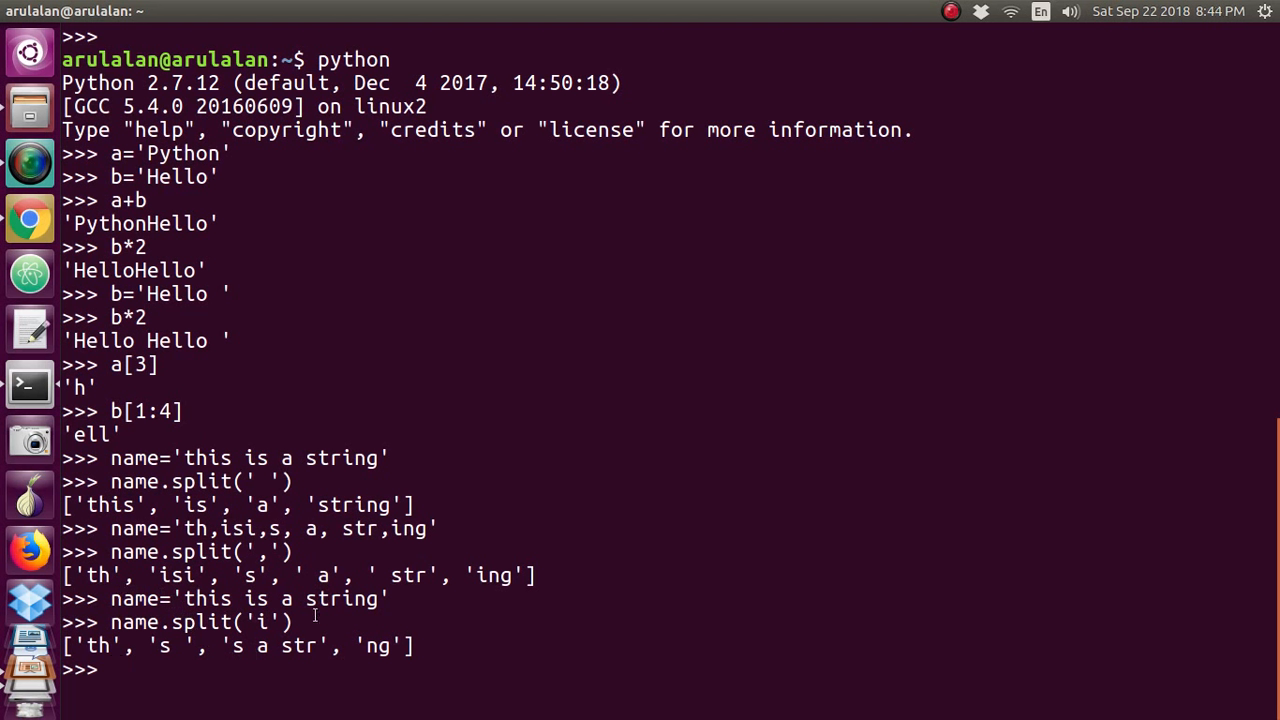
mouse_move(372, 648)
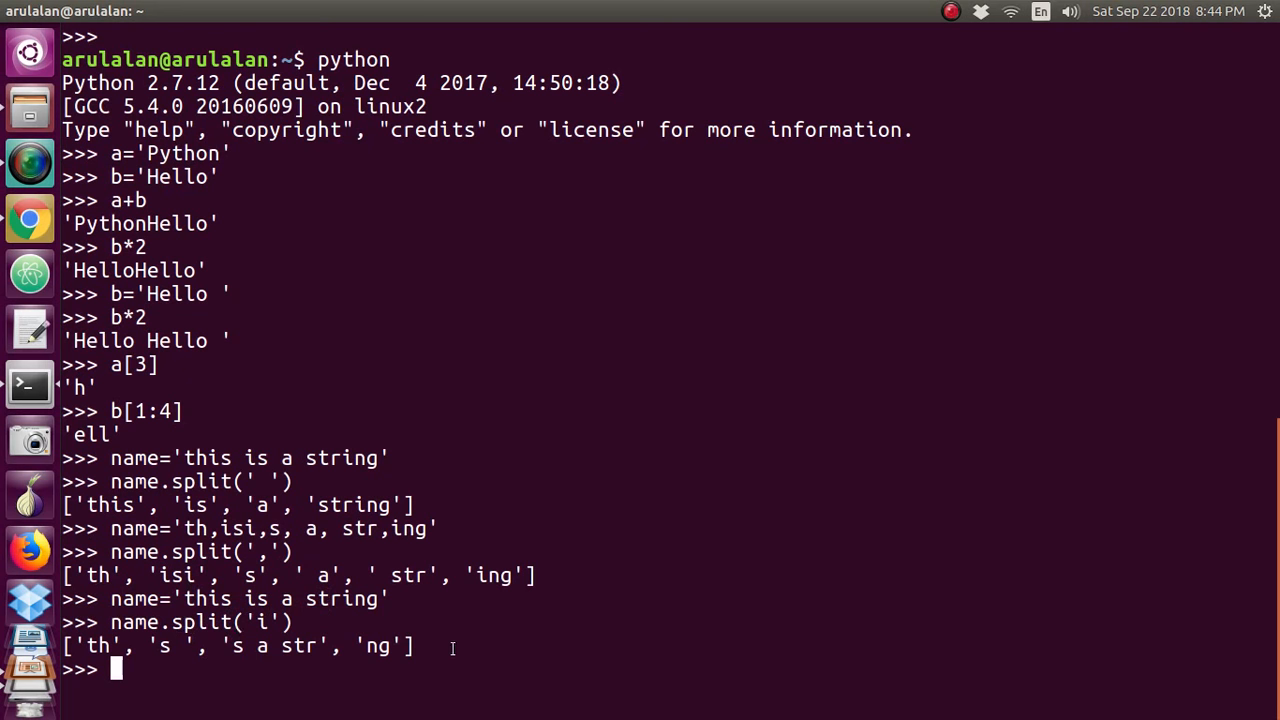
type("li=")
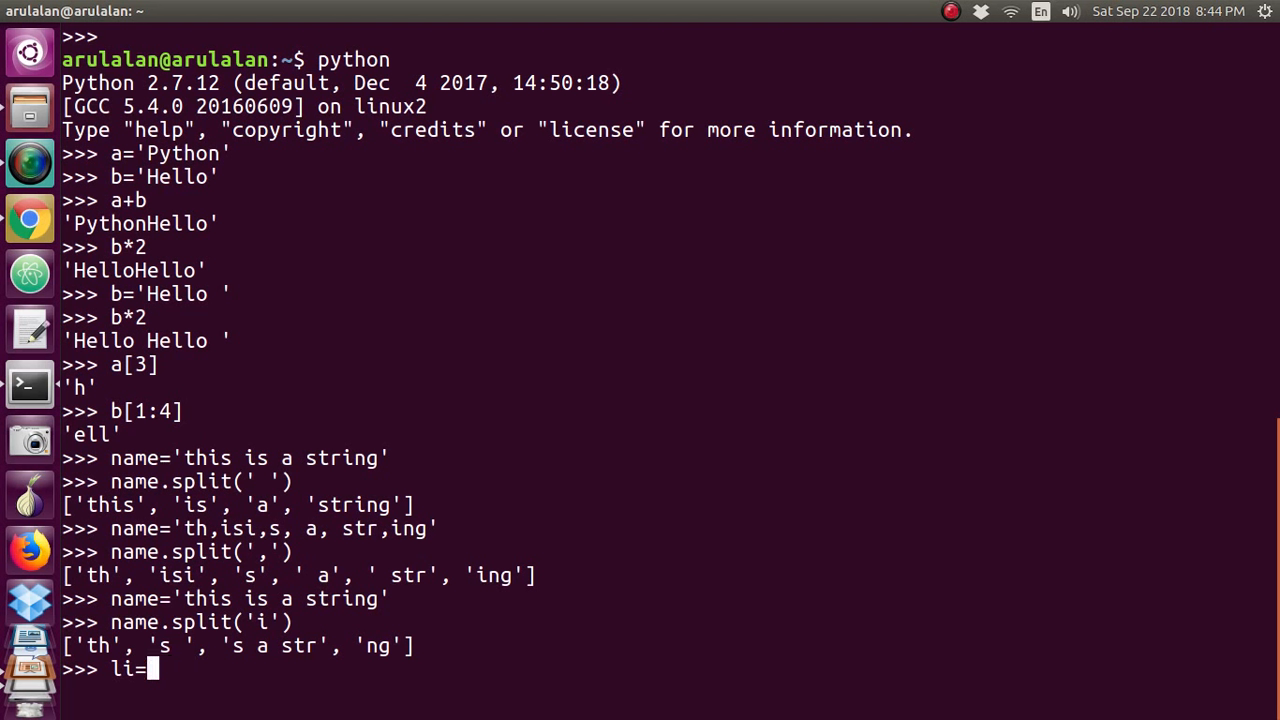
key("BackSpace")
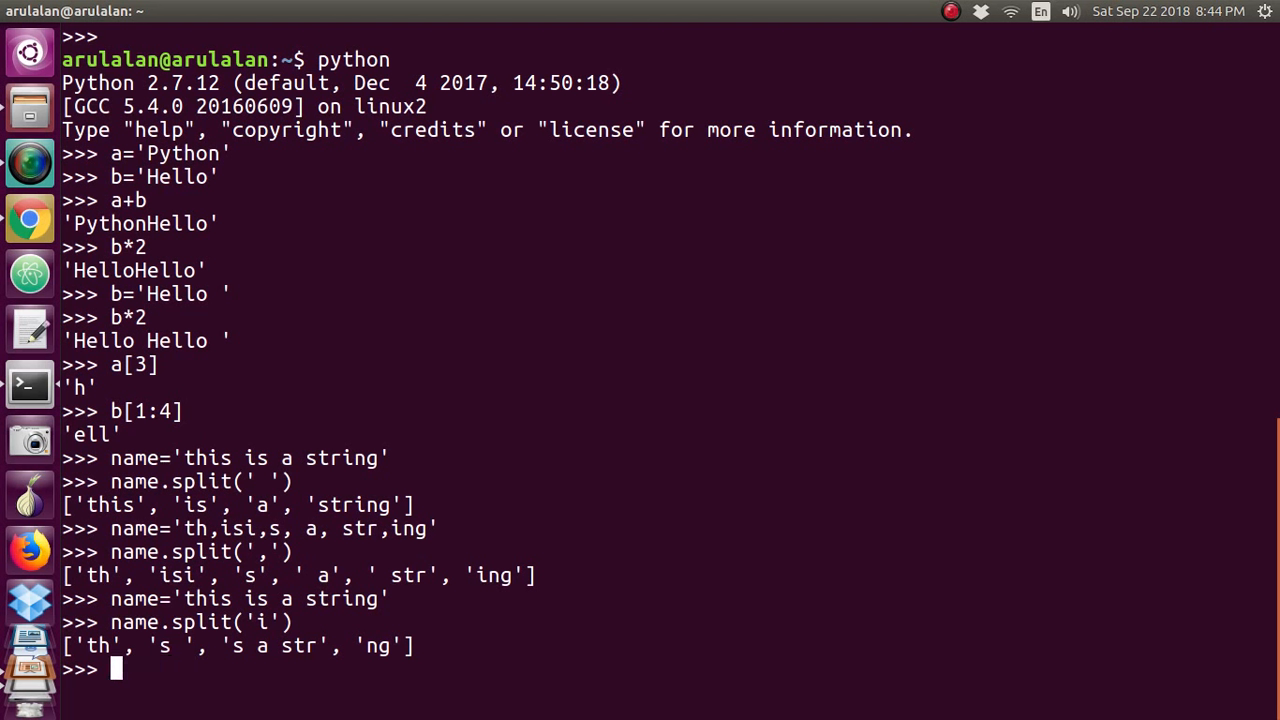
mouse_move(712, 542)
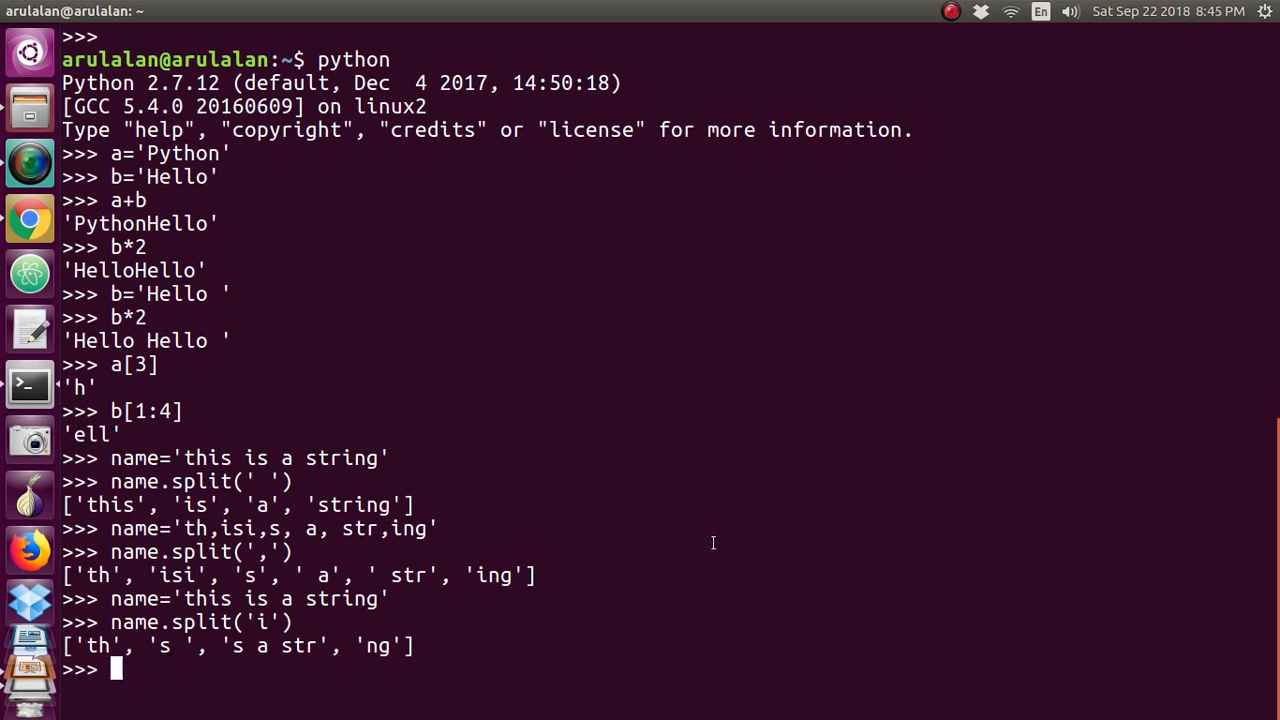